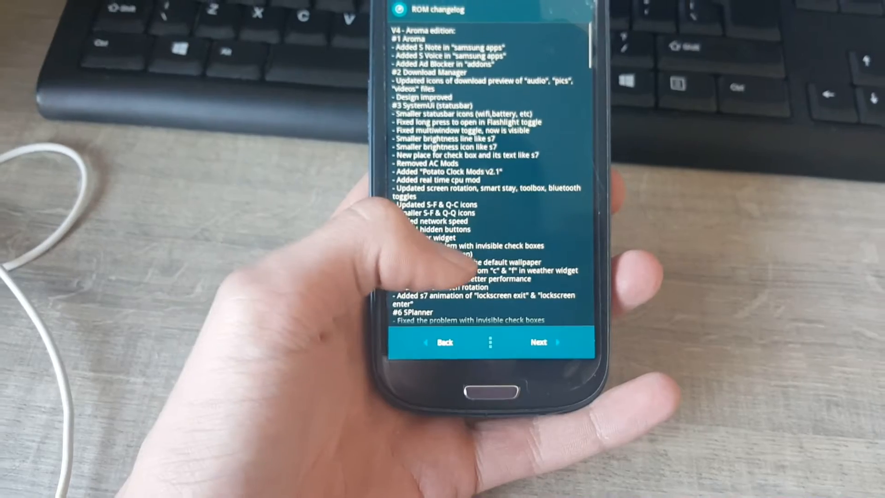
Move past the ROM changelog to the install-type choice with full-wipe install selected.
{"action": "left_click", "coordinate": [536, 342]}
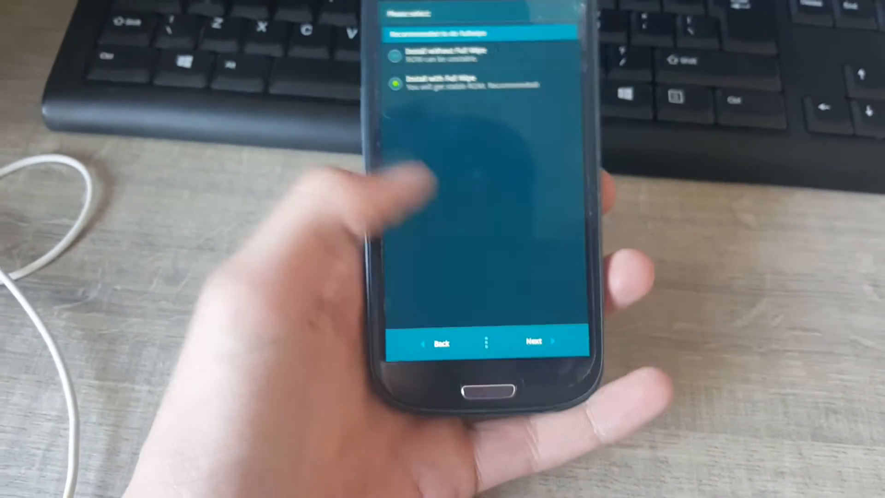